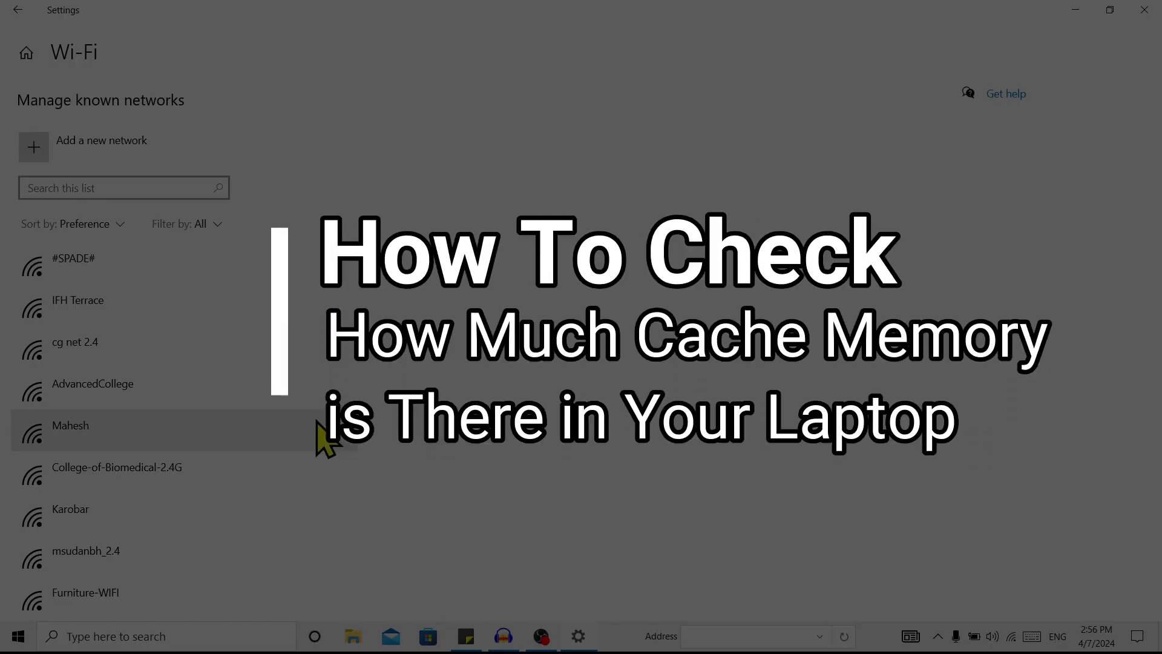
# - Close the Wi-Fi known networks Settings window to reveal the empty desktop
pyautogui.scroll(-3)
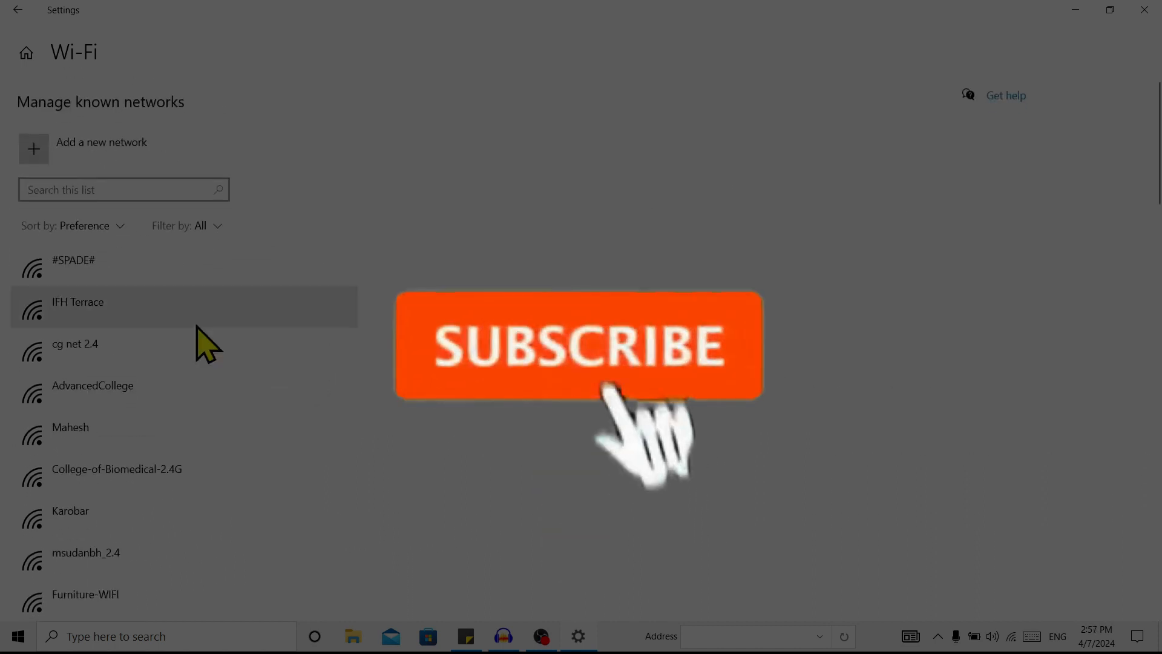
pyautogui.click(578, 353)
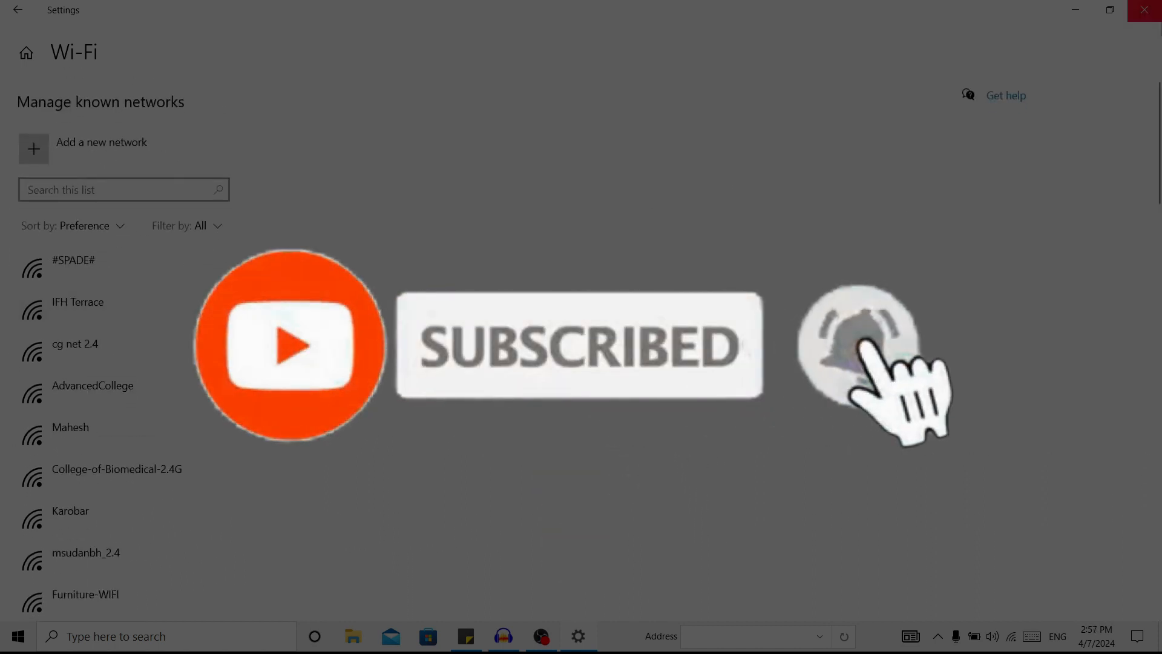
pyautogui.click(1144, 9)
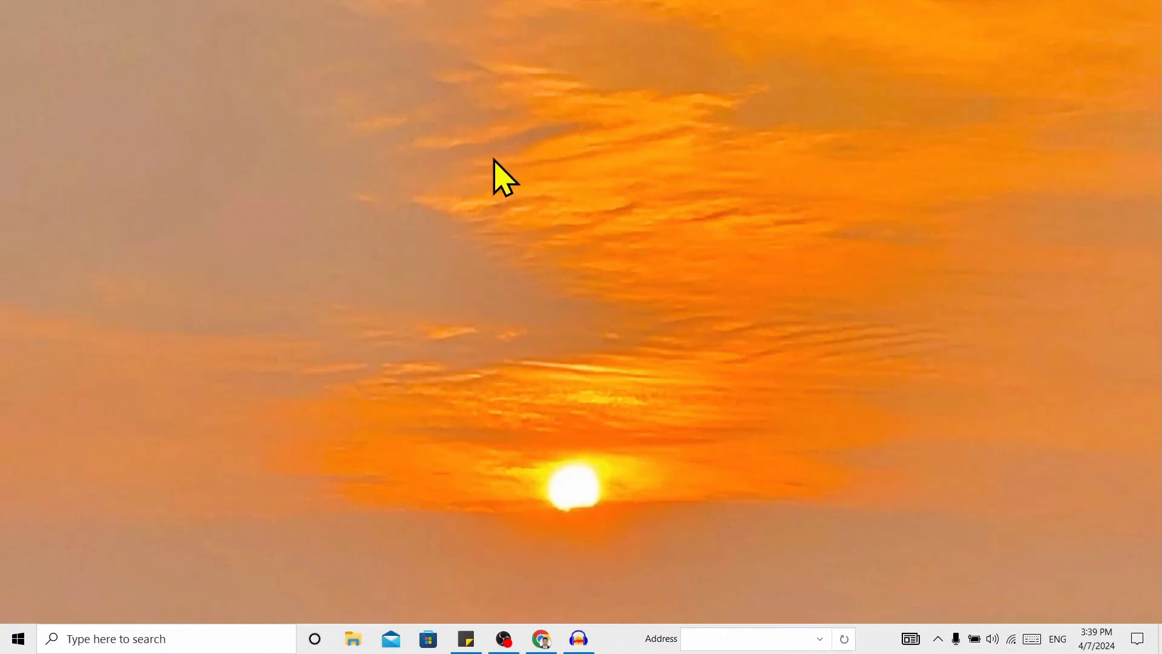
pyautogui.moveTo(609, 77)
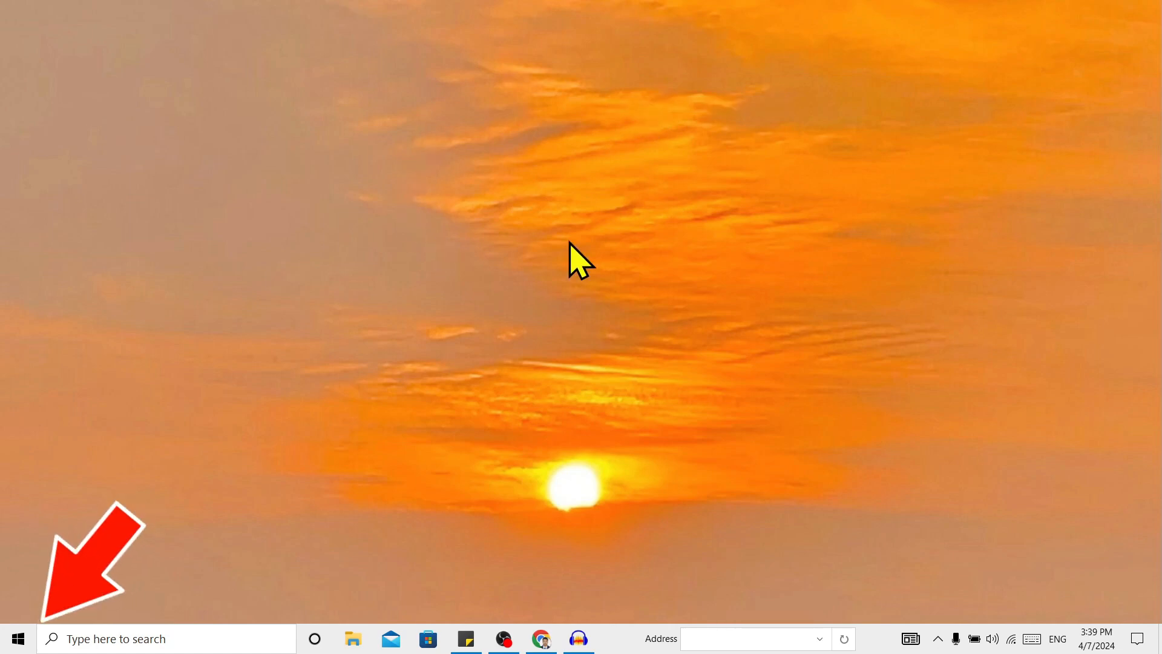
# - Search 'task' in Start, launch Task Manager, and show its Performance tab CPU page
pyautogui.click(23, 639)
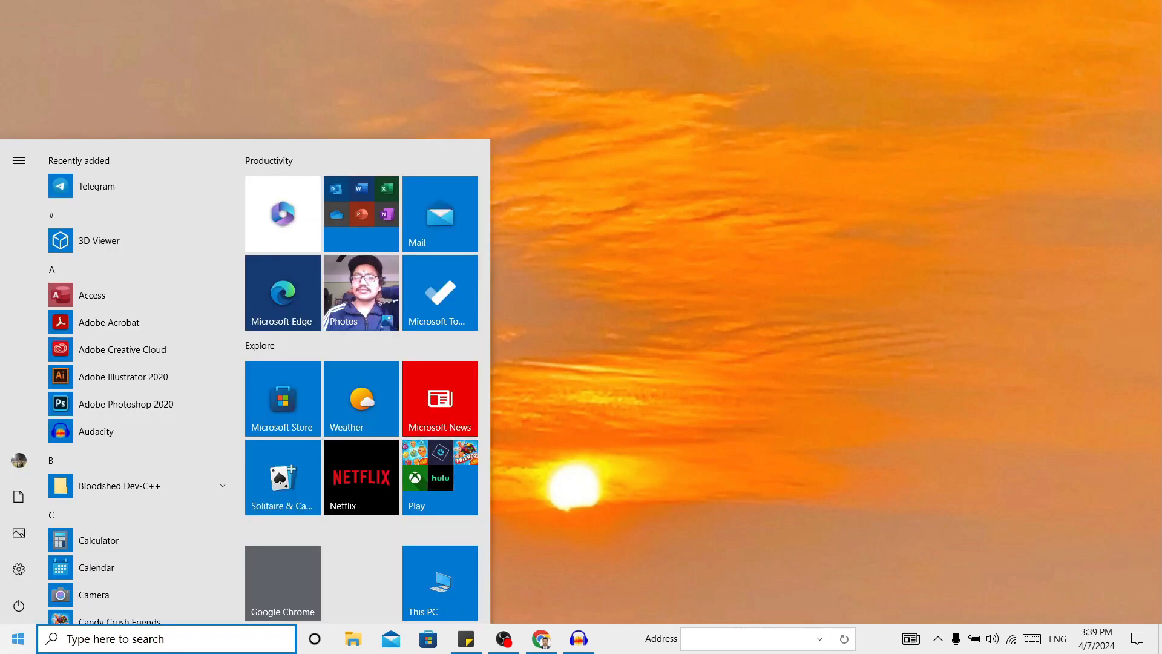
pyautogui.write('task')
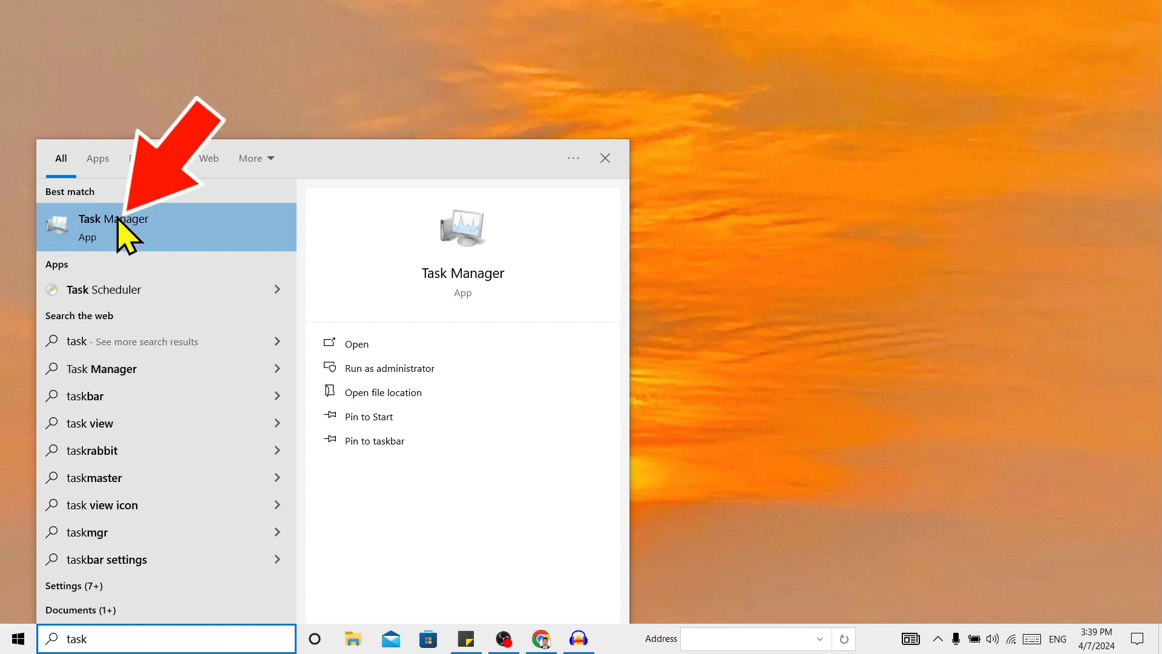
pyautogui.click(121, 226)
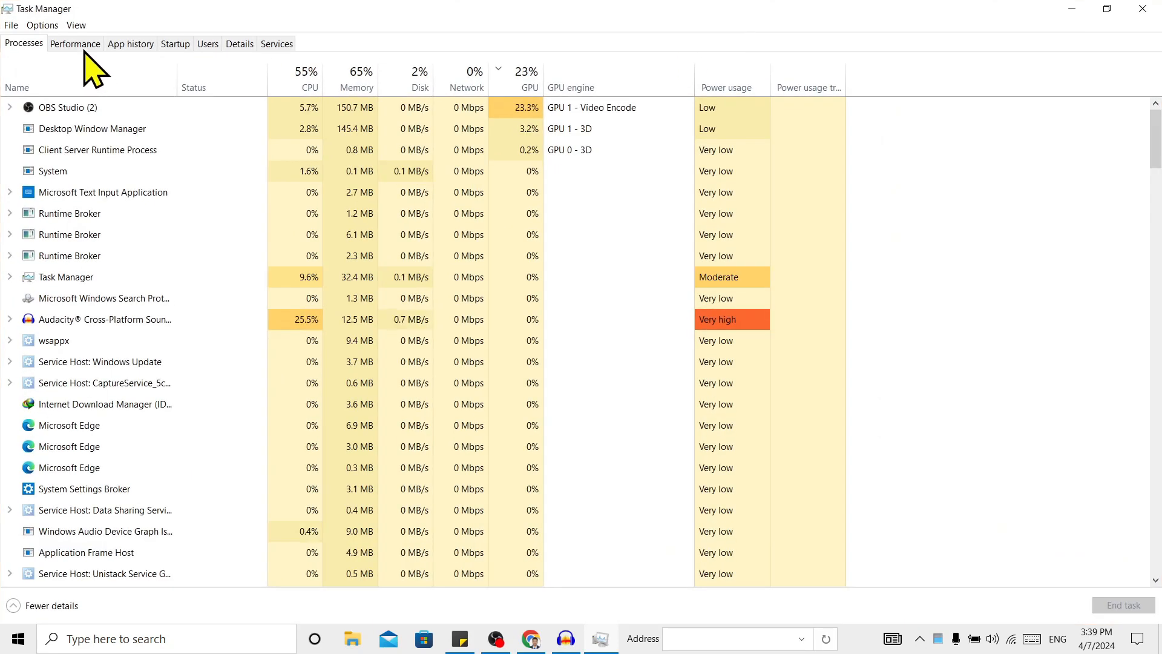
pyautogui.click(75, 43)
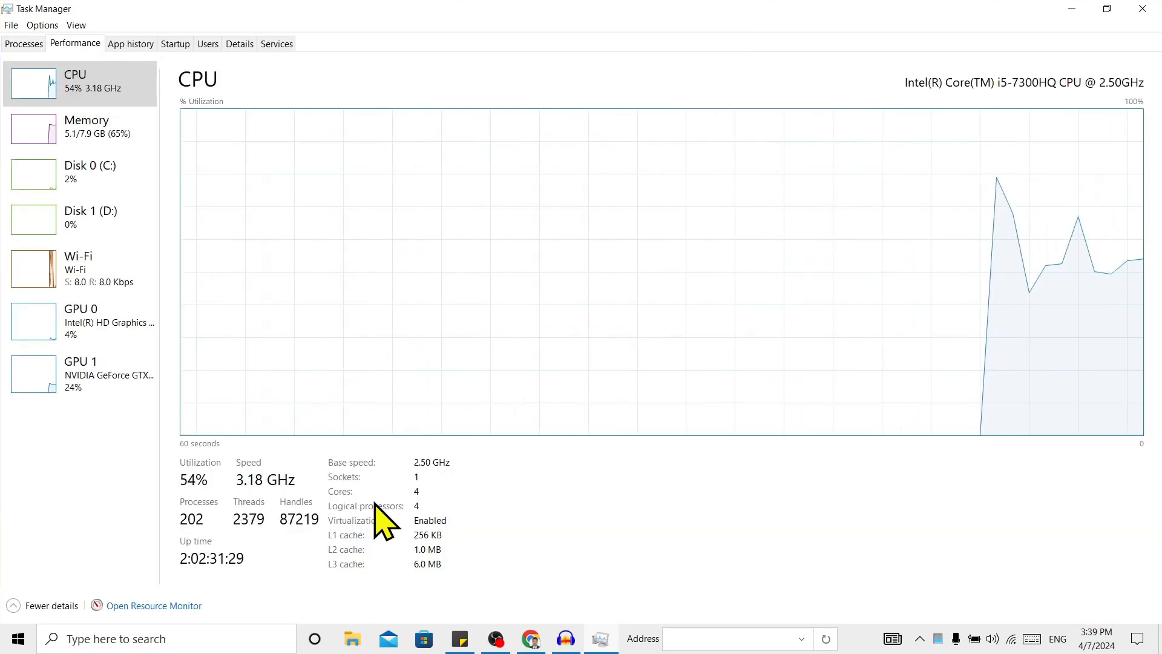
pyautogui.moveTo(378, 572)
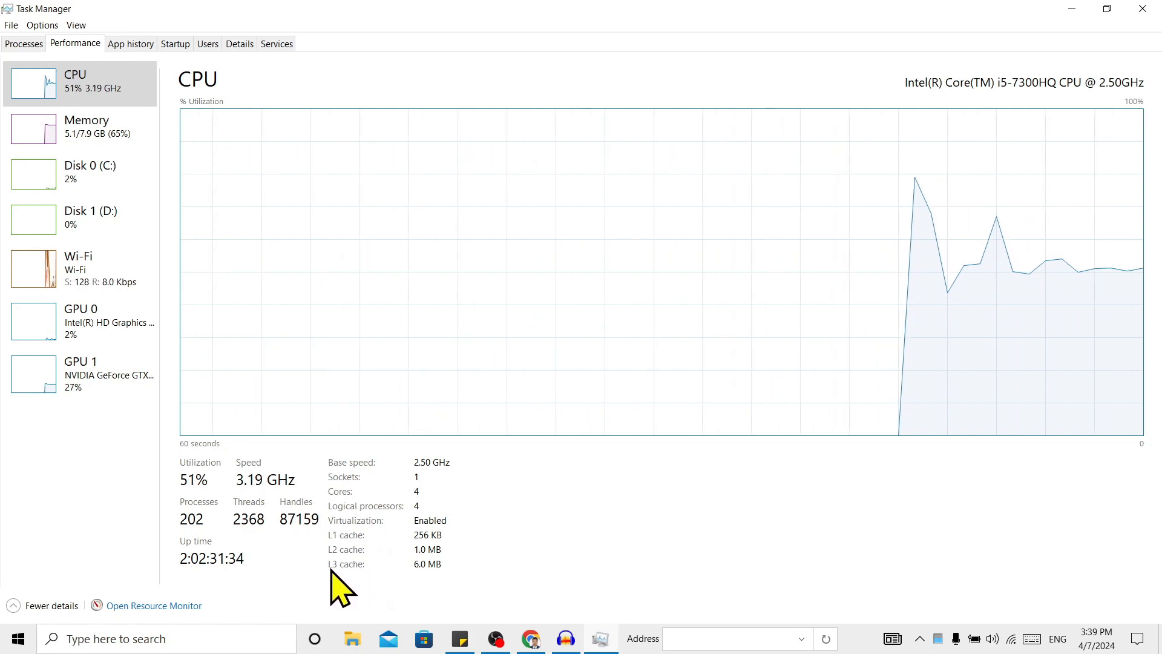
pyautogui.moveTo(432, 600)
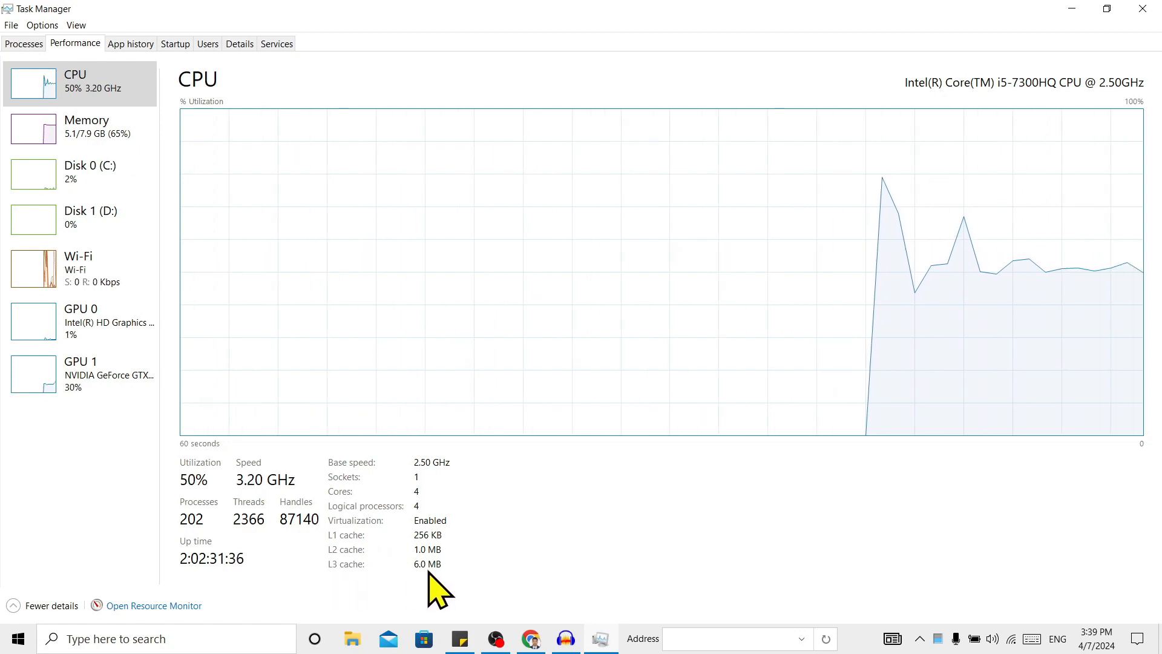